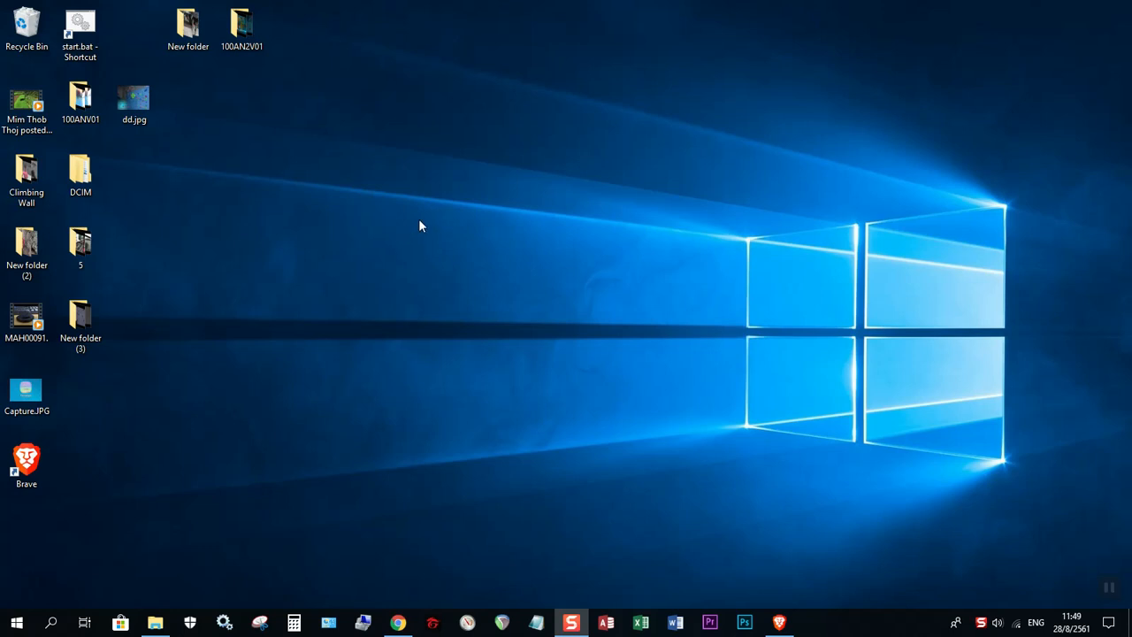
mouse_move(375, 219)
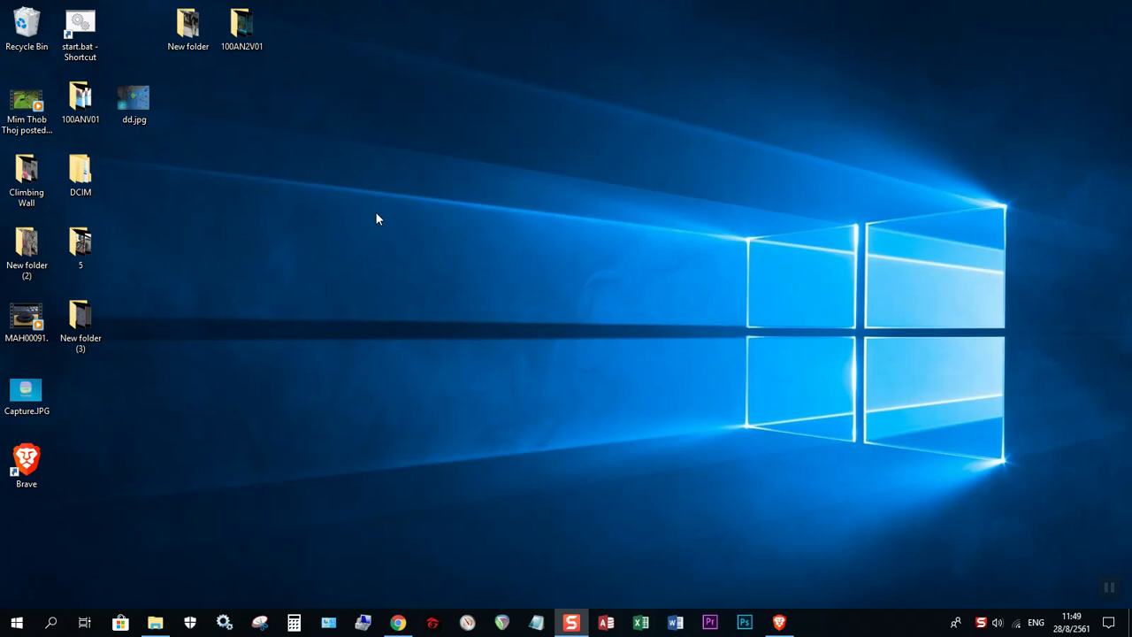
mouse_move(368, 219)
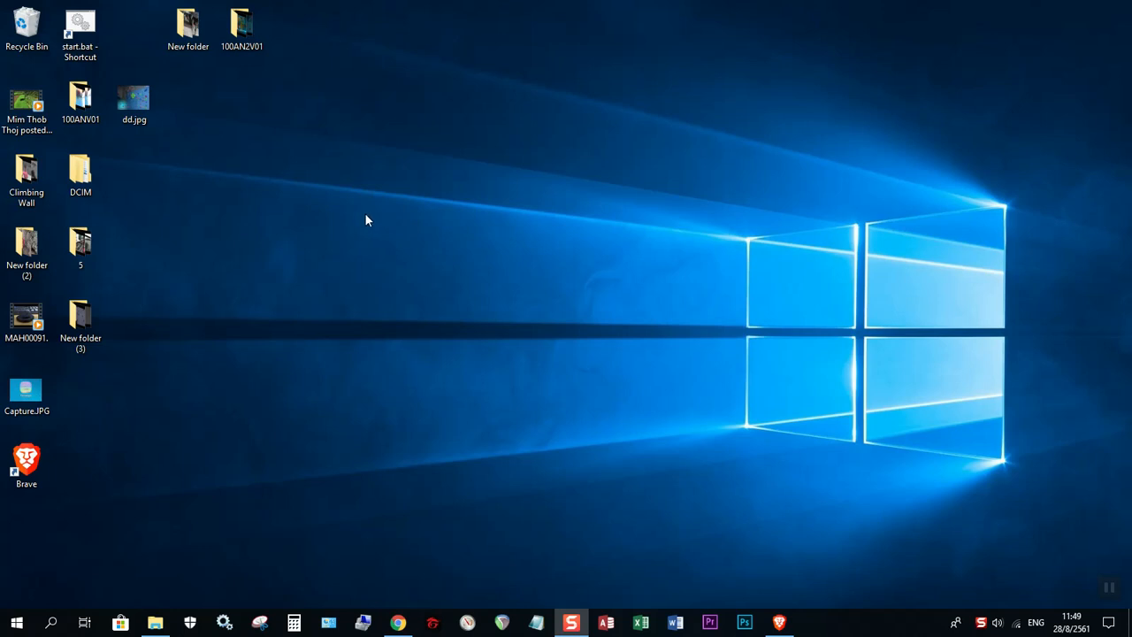
mouse_move(375, 212)
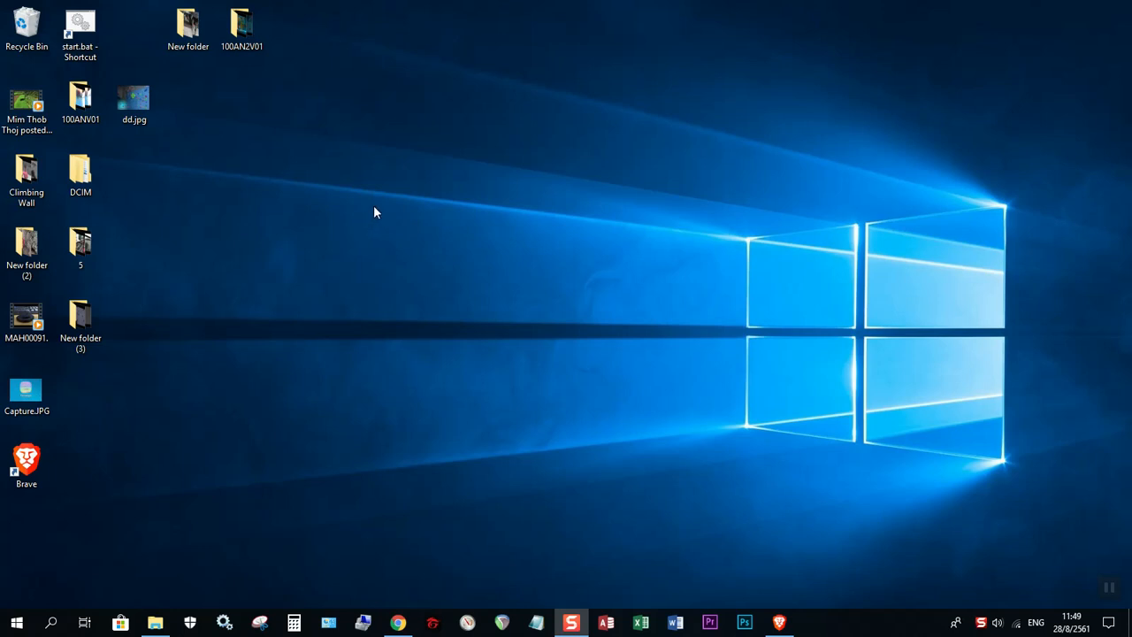
mouse_move(304, 431)
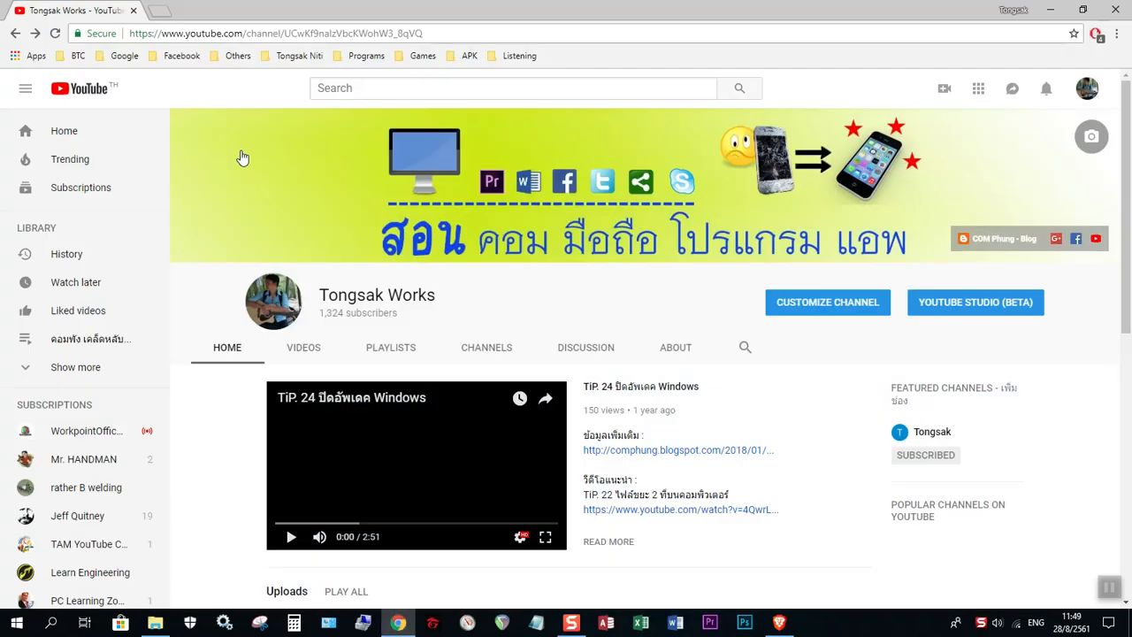
mouse_move(124, 75)
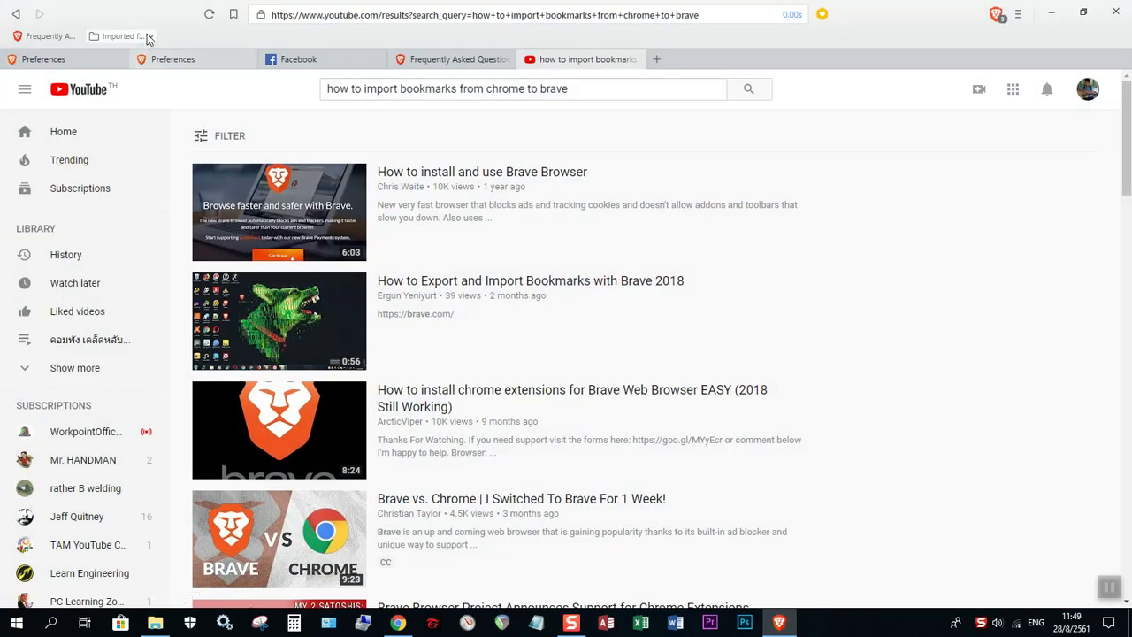
Step: Search YouTube for 'how to import bookmarks from chrome to brave'
left_click(117, 35)
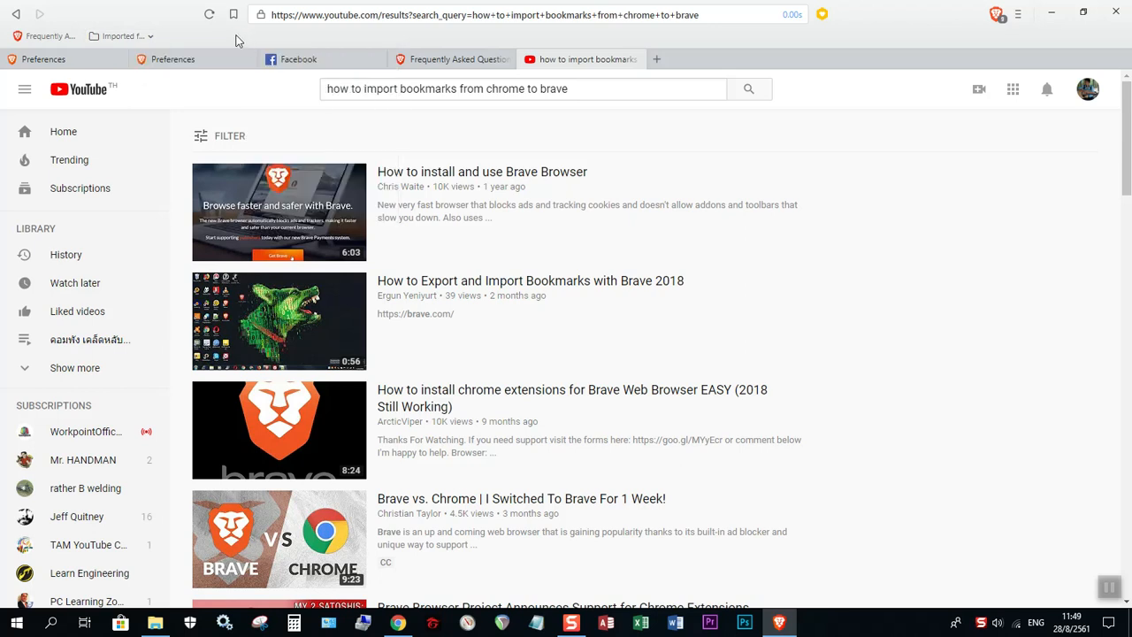
mouse_move(258, 44)
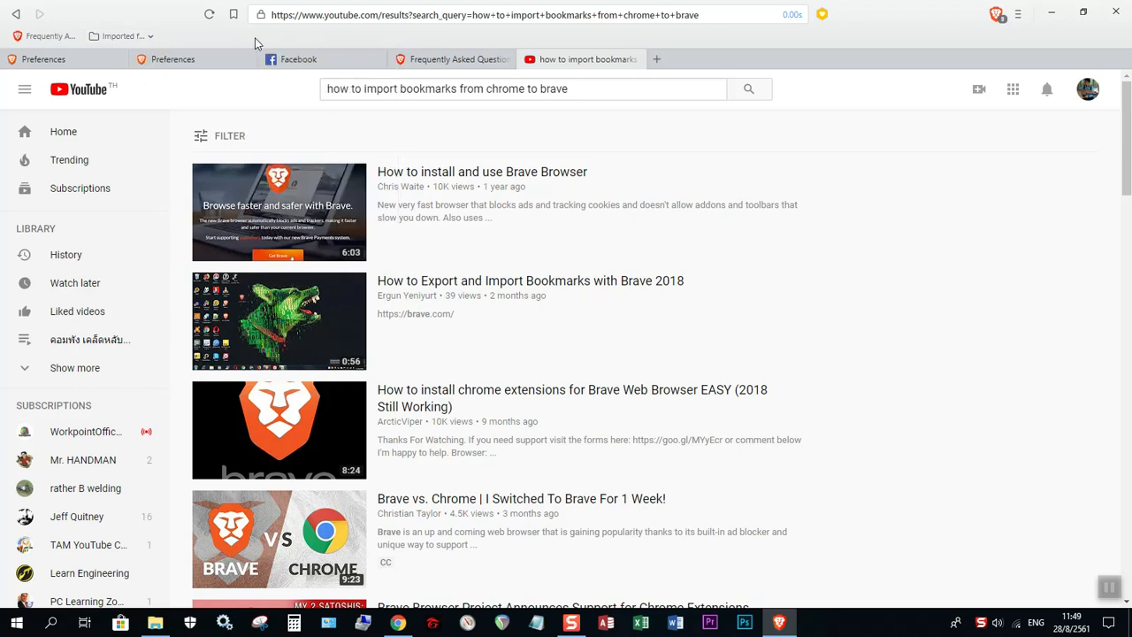
mouse_move(294, 43)
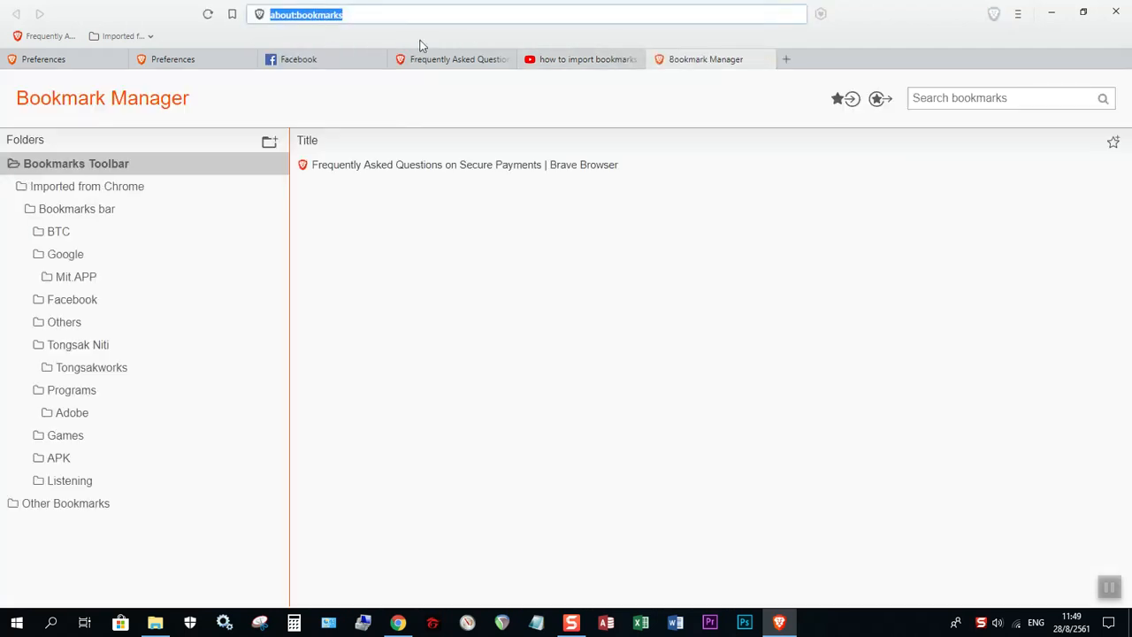
mouse_move(1005, 18)
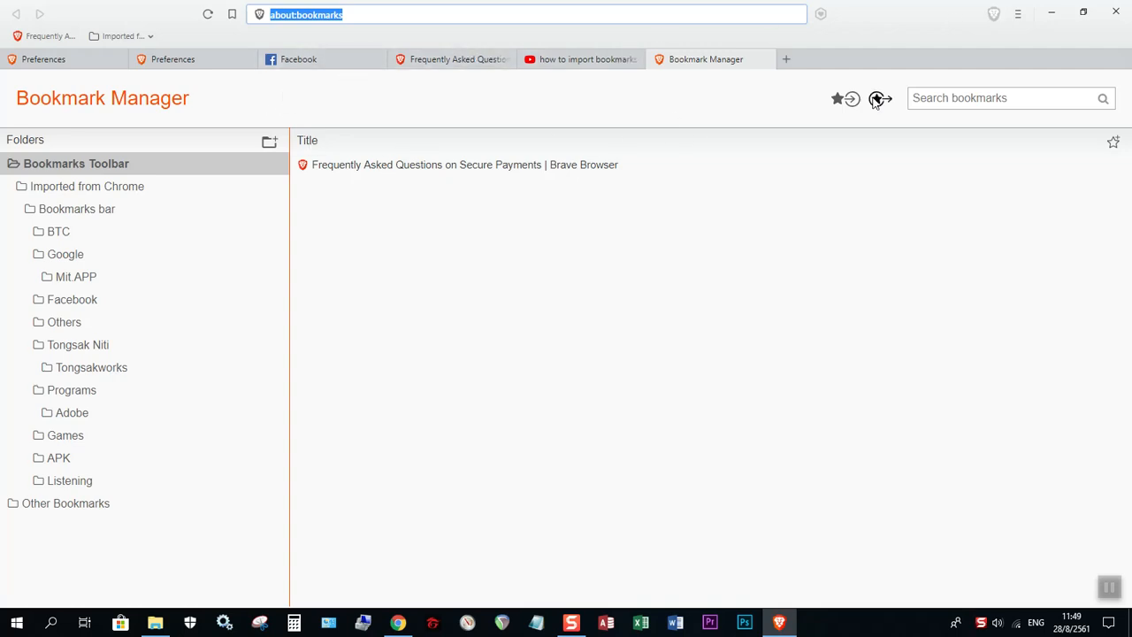
mouse_move(851, 100)
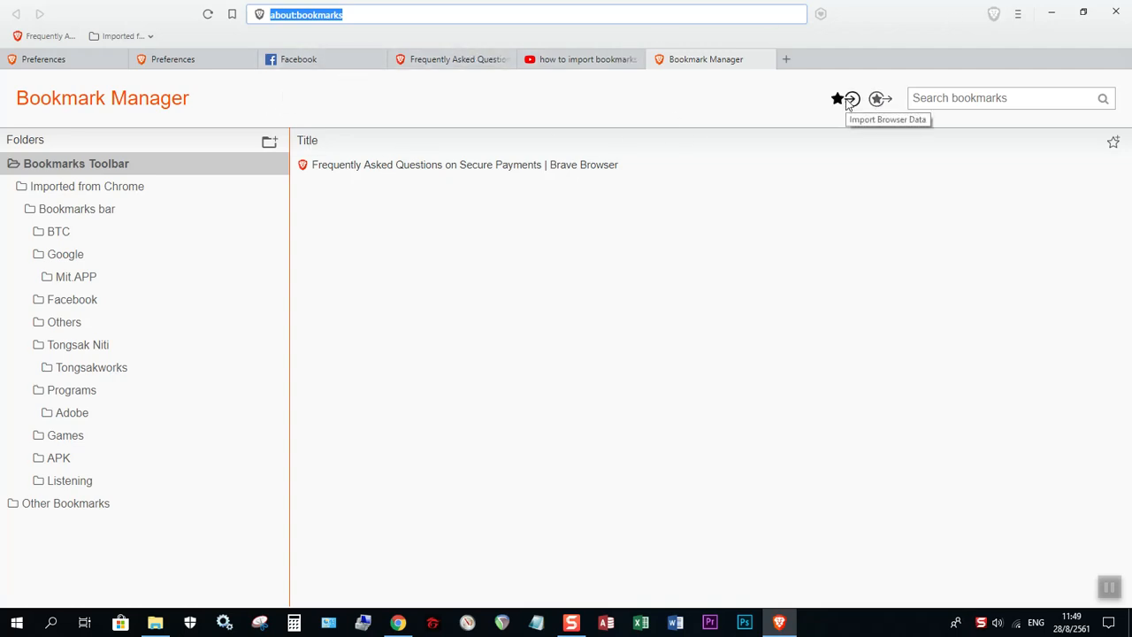
mouse_move(127, 186)
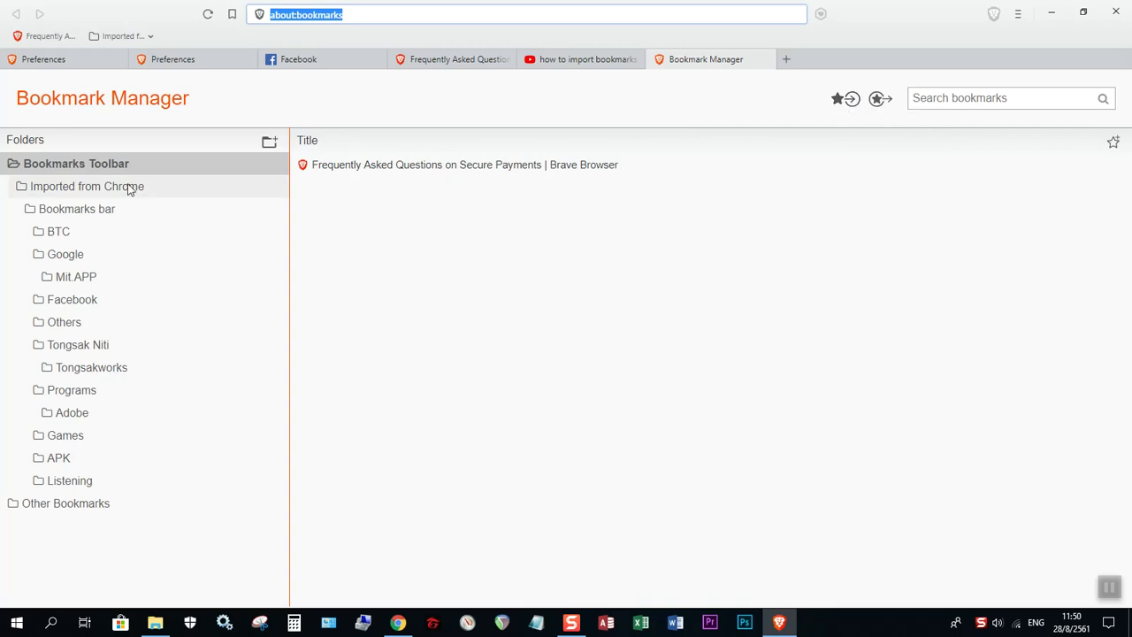
Step: Delete the 'Imported from Chrome' folder and its subfolders from the Bookmark Manager
left_click(85, 186)
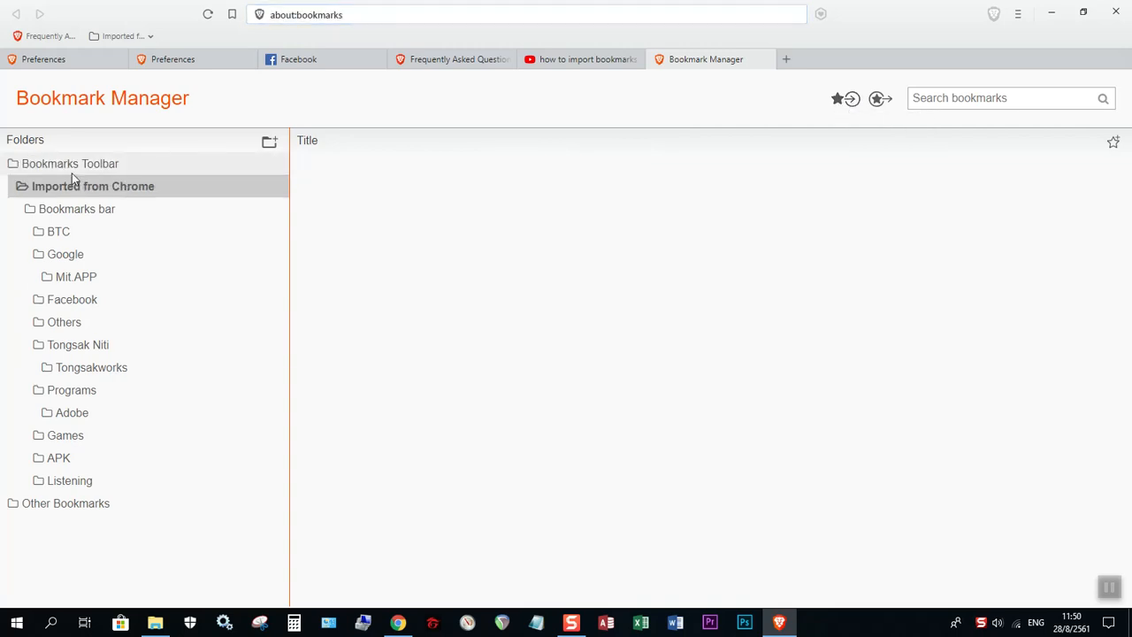
right_click(92, 185)
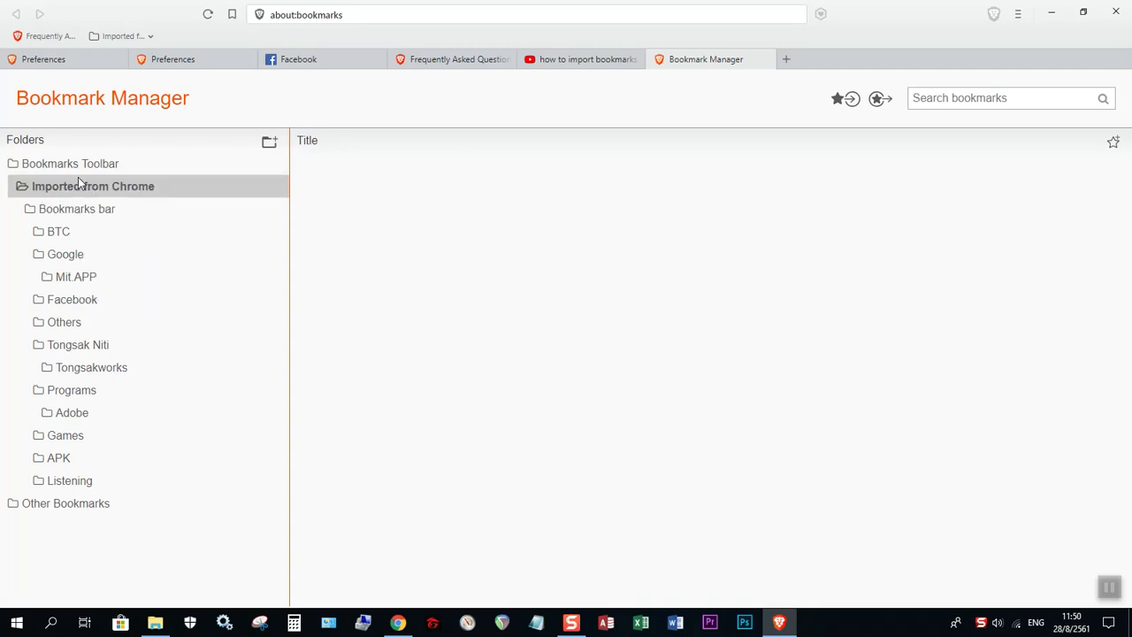
right_click(92, 186)
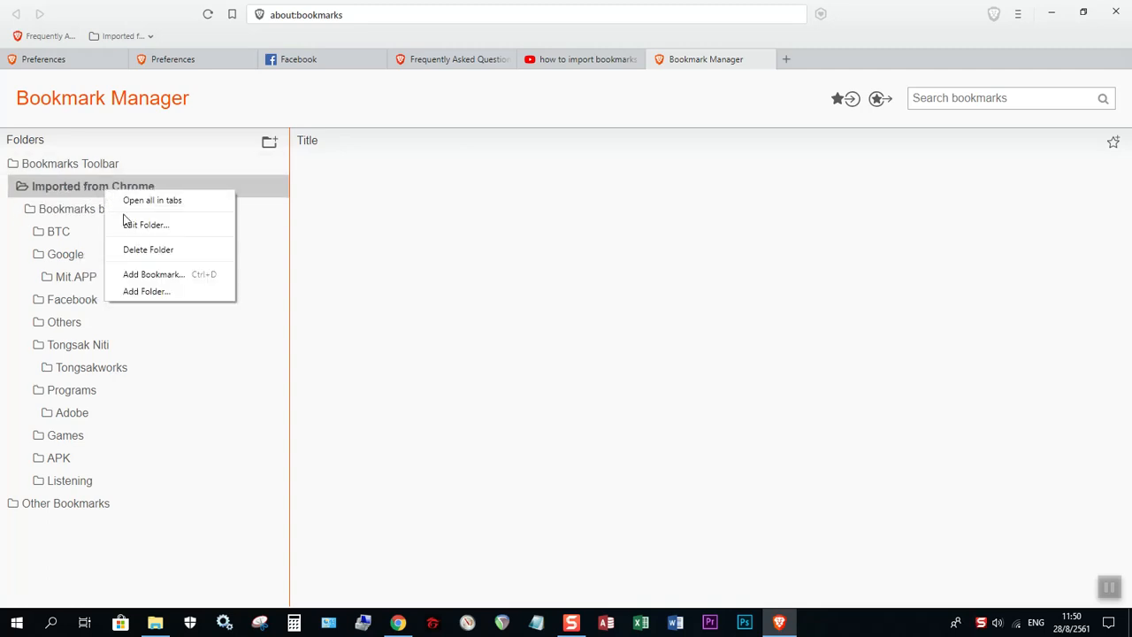
left_click(149, 249)
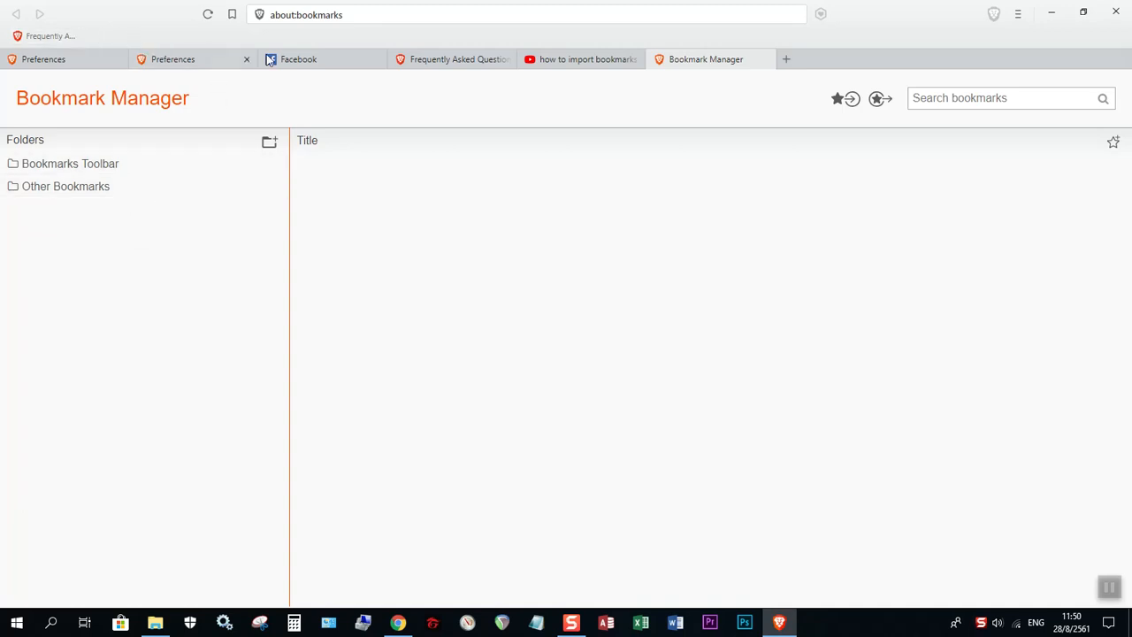
mouse_move(849, 99)
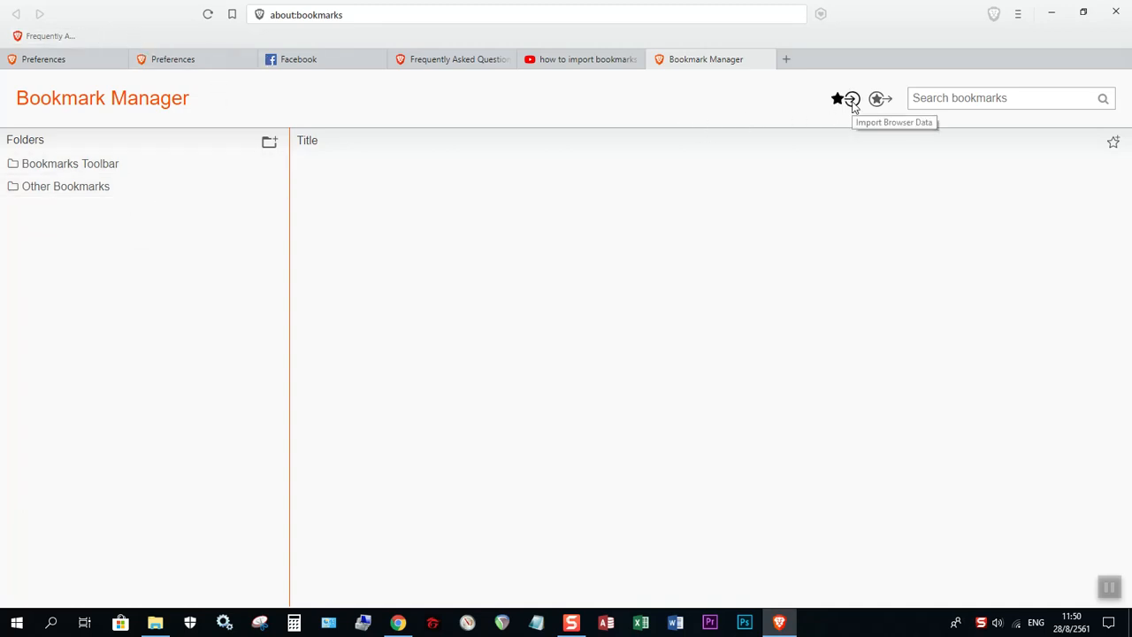
Step: Back out of the Import Browser Data dialog and start a new tab
left_click(850, 99)
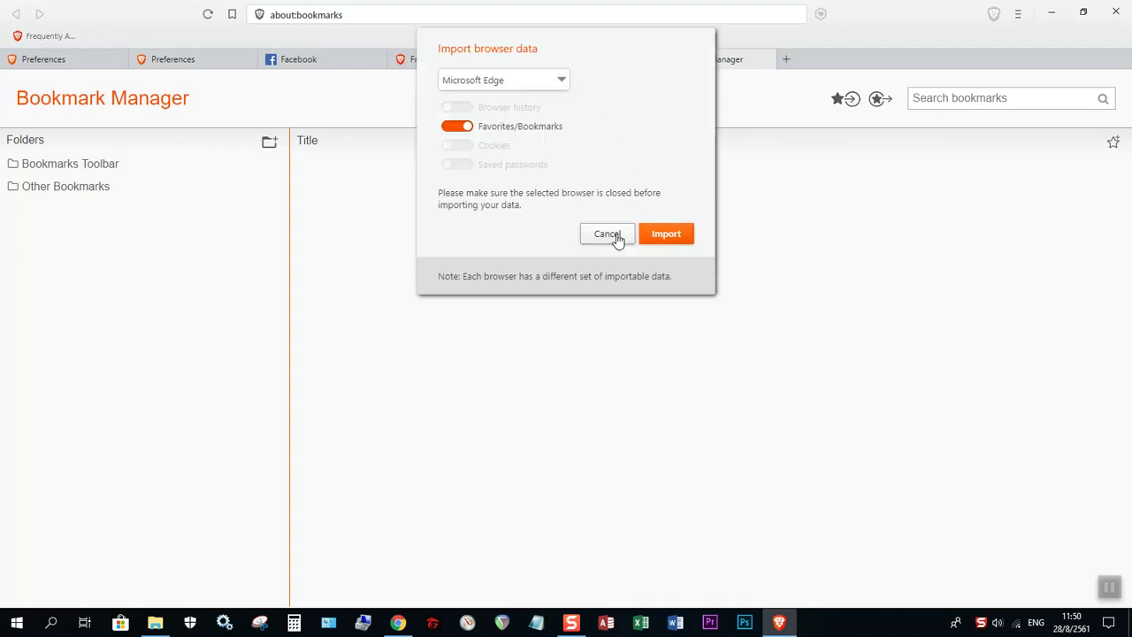
left_click(607, 233)
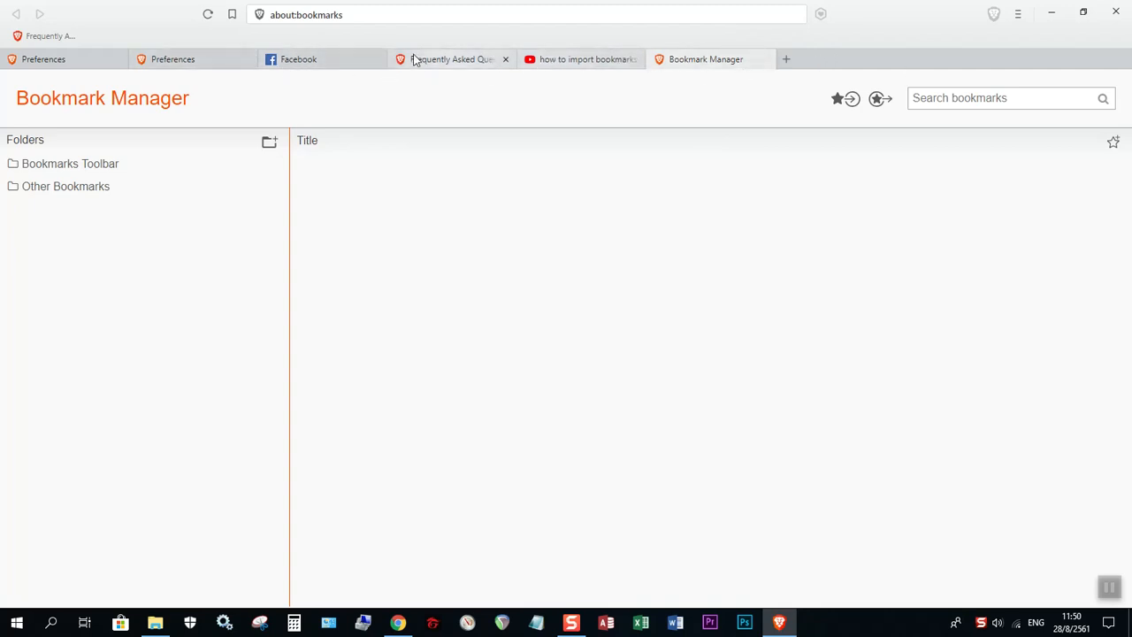
left_click(786, 59)
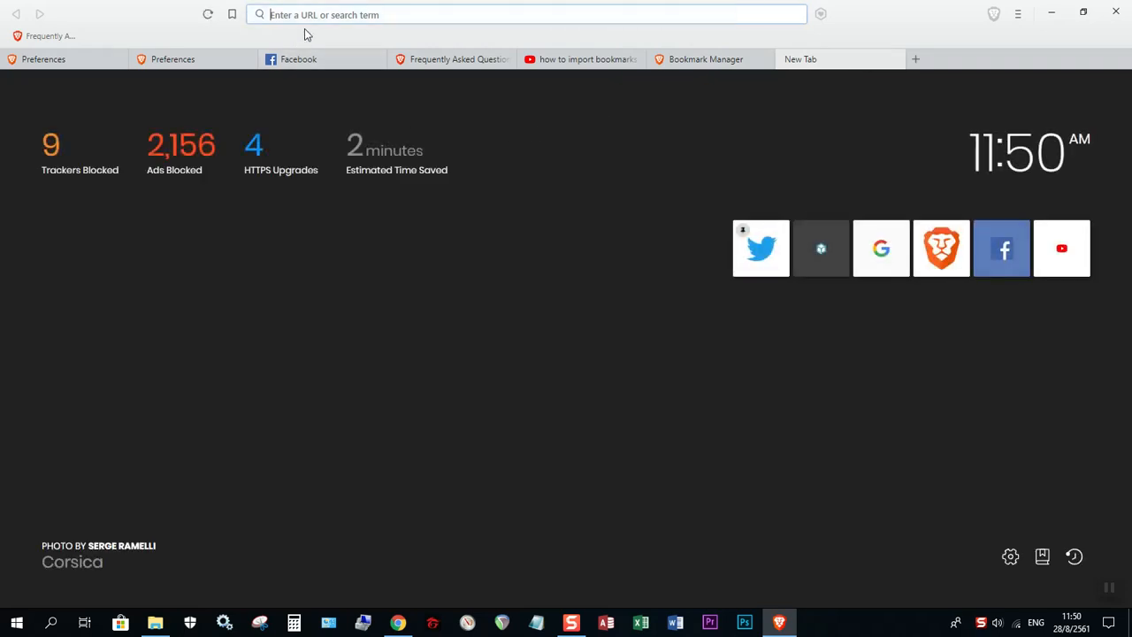
Step: Load google.com from the address-bar suggestions, then return to the Bookmark Manager
type("gcflearnfree.org")
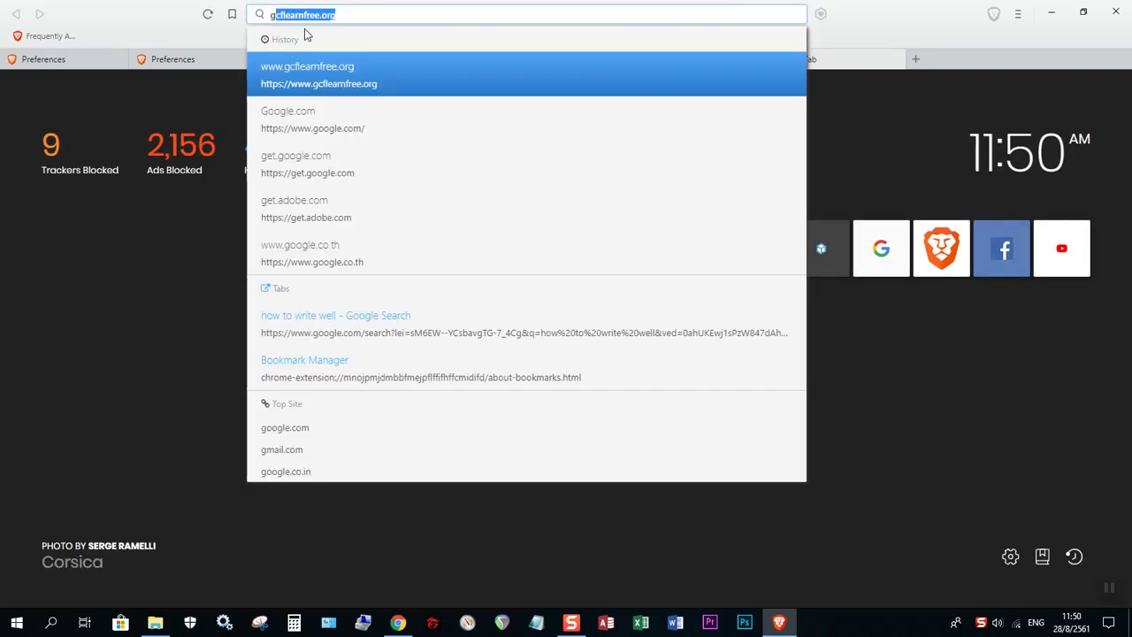
left_click(311, 121)
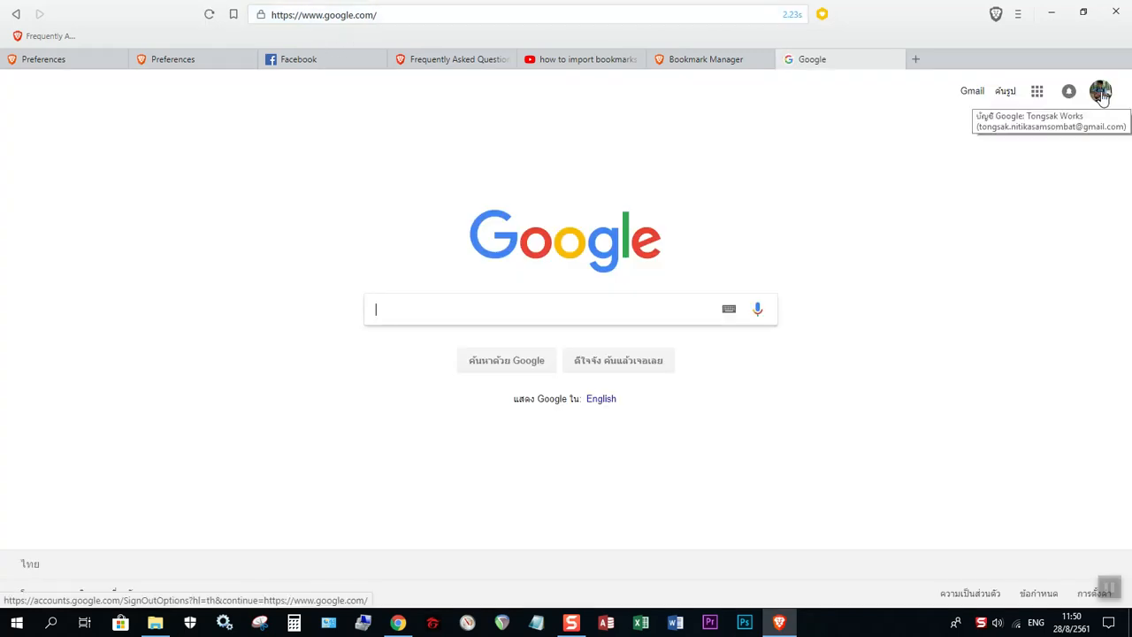
mouse_move(723, 77)
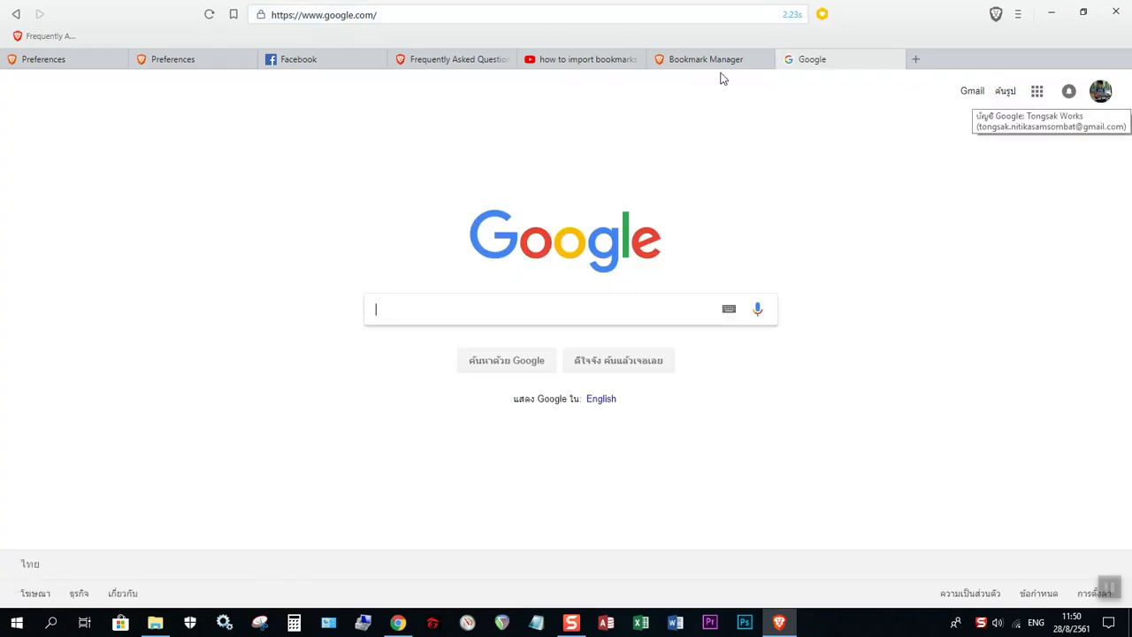
left_click(705, 60)
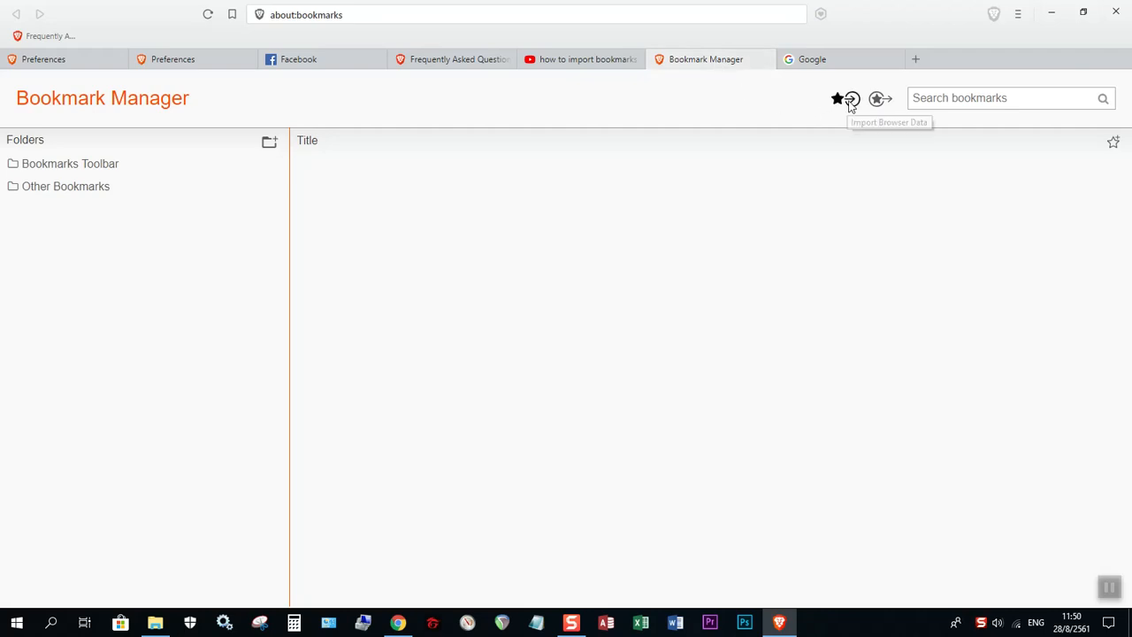
Step: Import history, bookmarks, cookies and passwords from Chrome Person 1 and confirm the success message
left_click(851, 99)
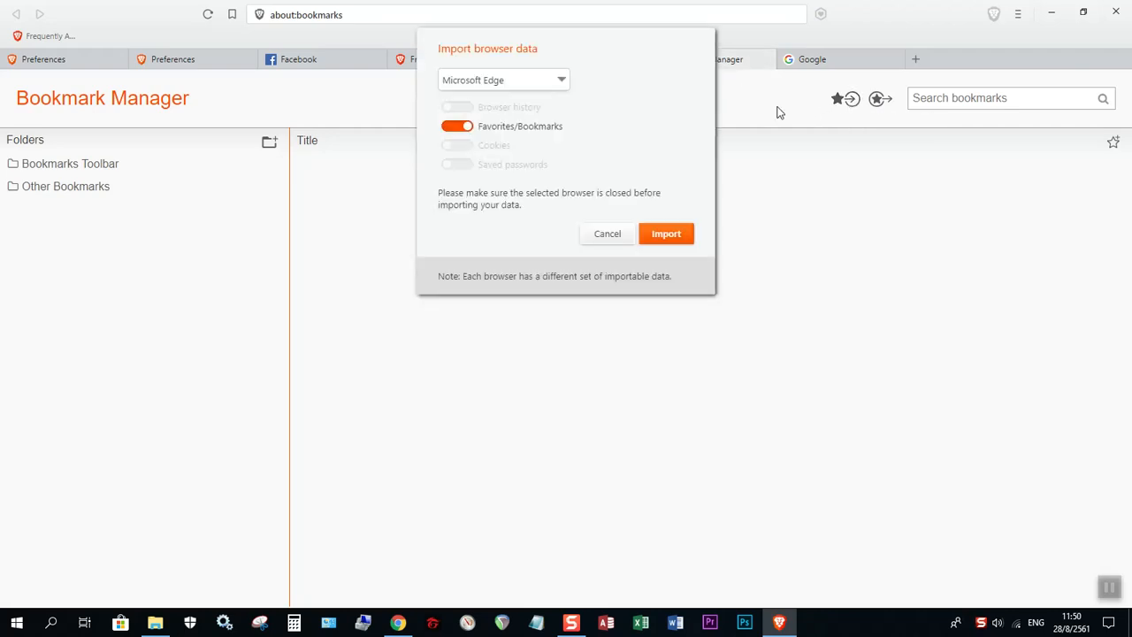
left_click(503, 80)
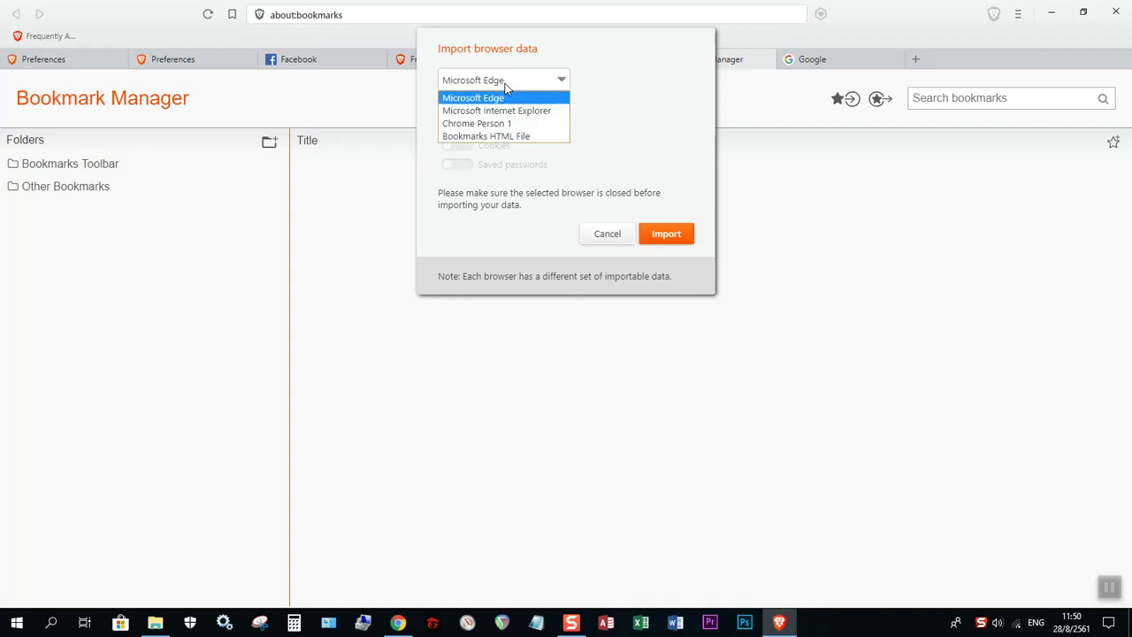
mouse_move(478, 124)
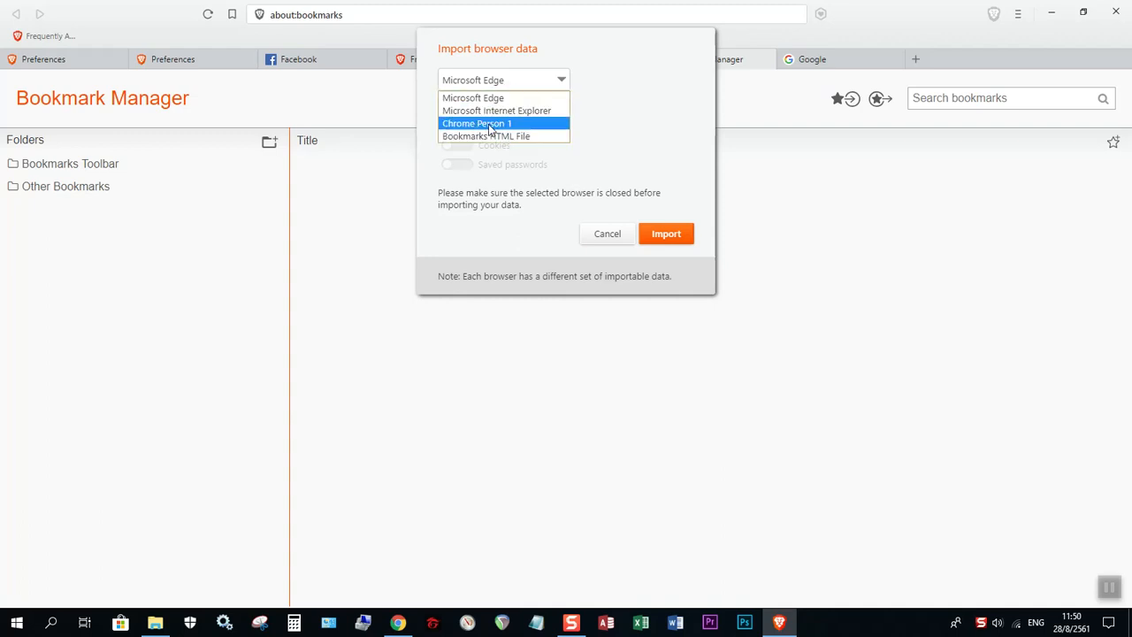
left_click(476, 124)
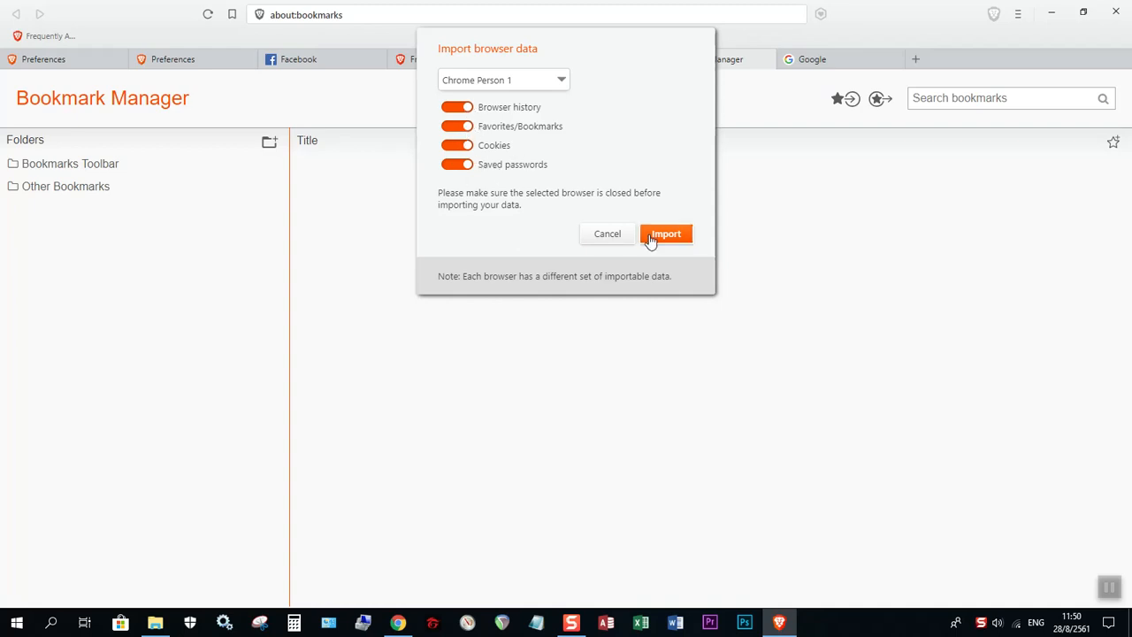
left_click(665, 234)
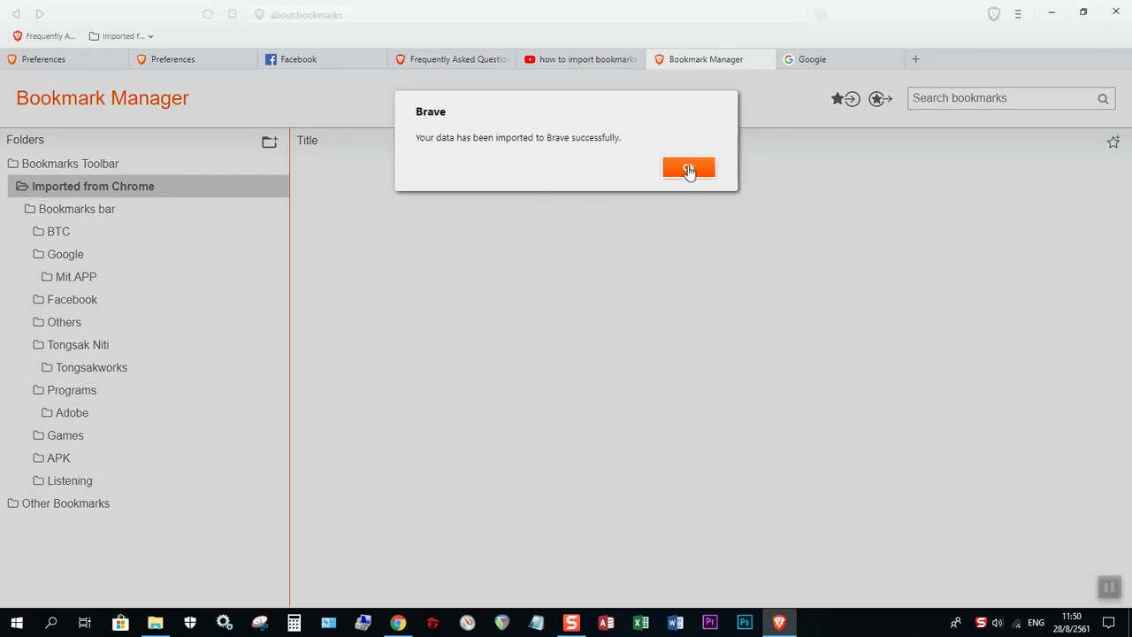
left_click(690, 170)
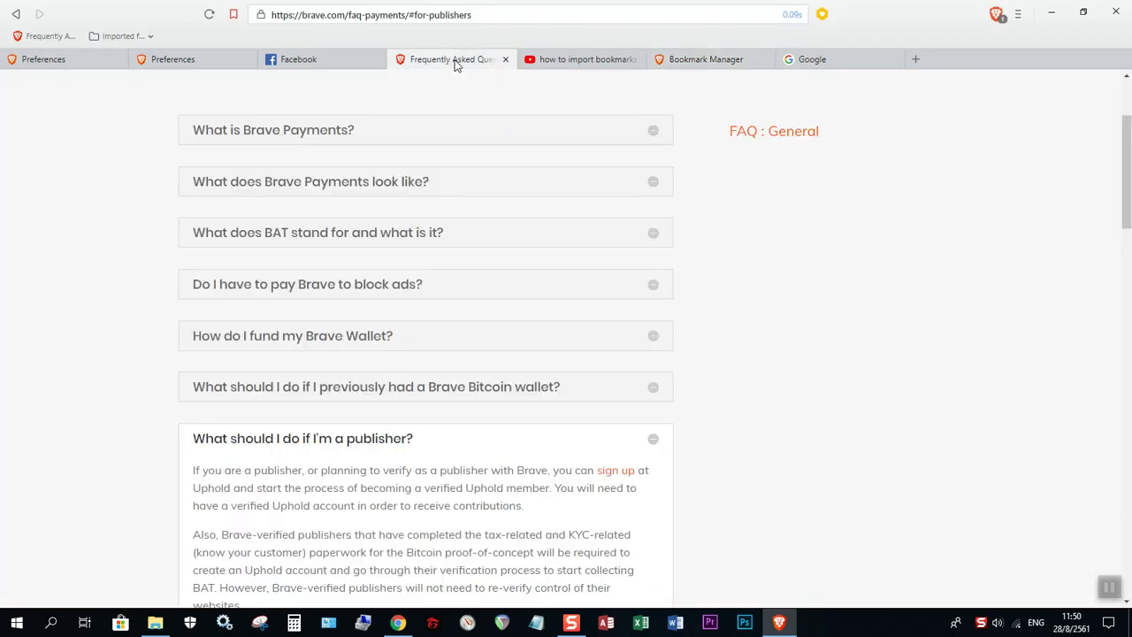
Step: Review the Brave FAQ, community forum thread and YouTube results tabs before closing Brave
left_click(42, 60)
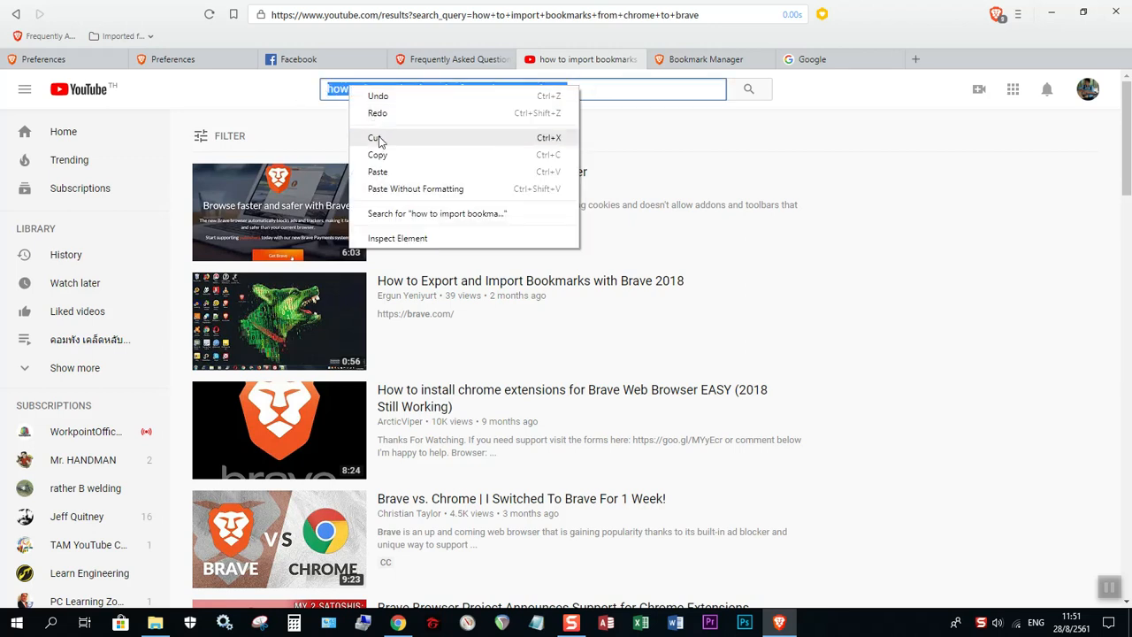
left_click(811, 59)
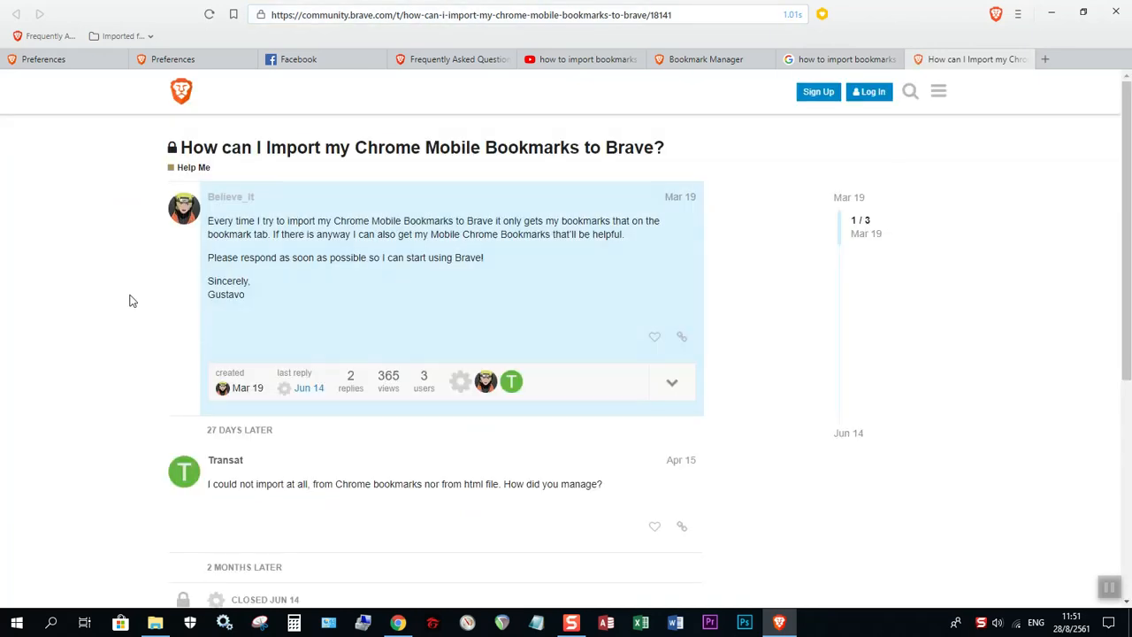
scroll("down", 3)
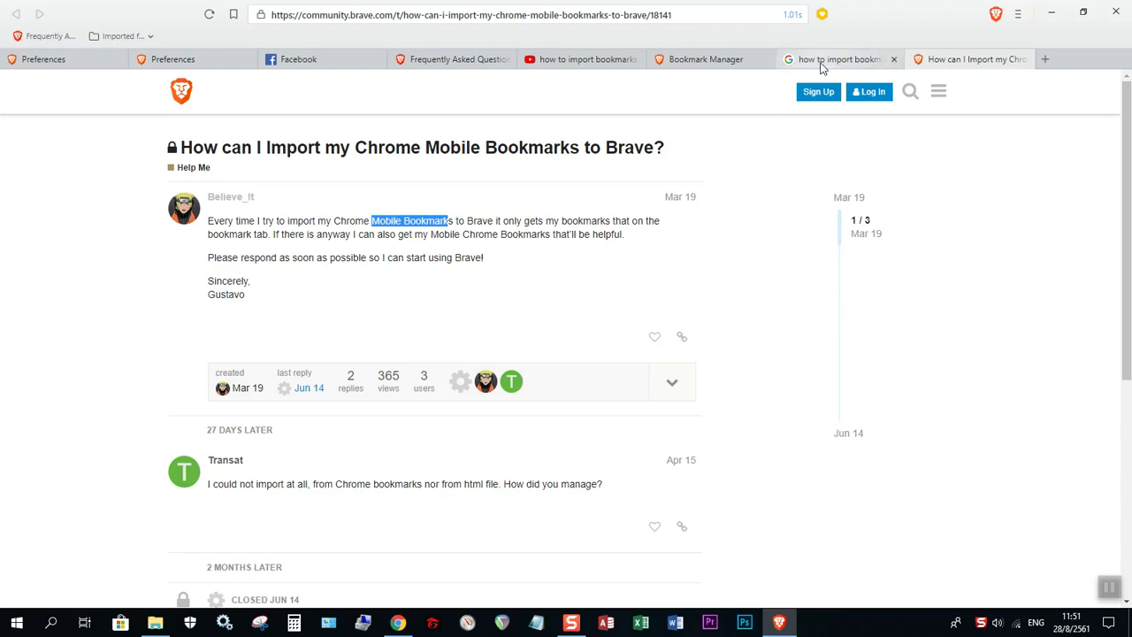
left_click(704, 60)
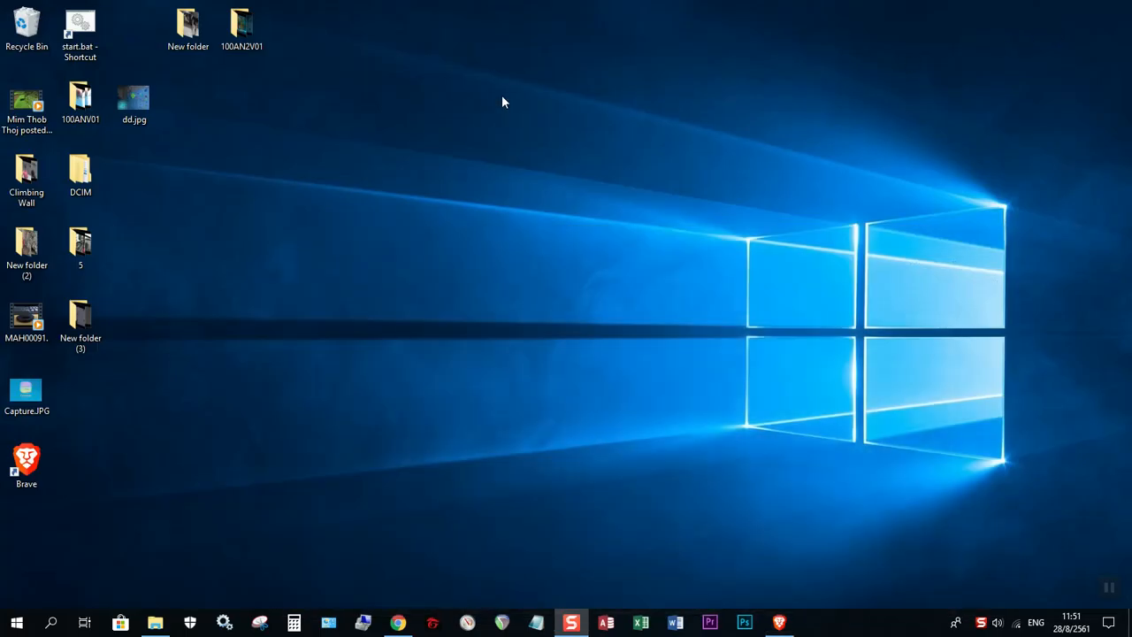
mouse_move(584, 251)
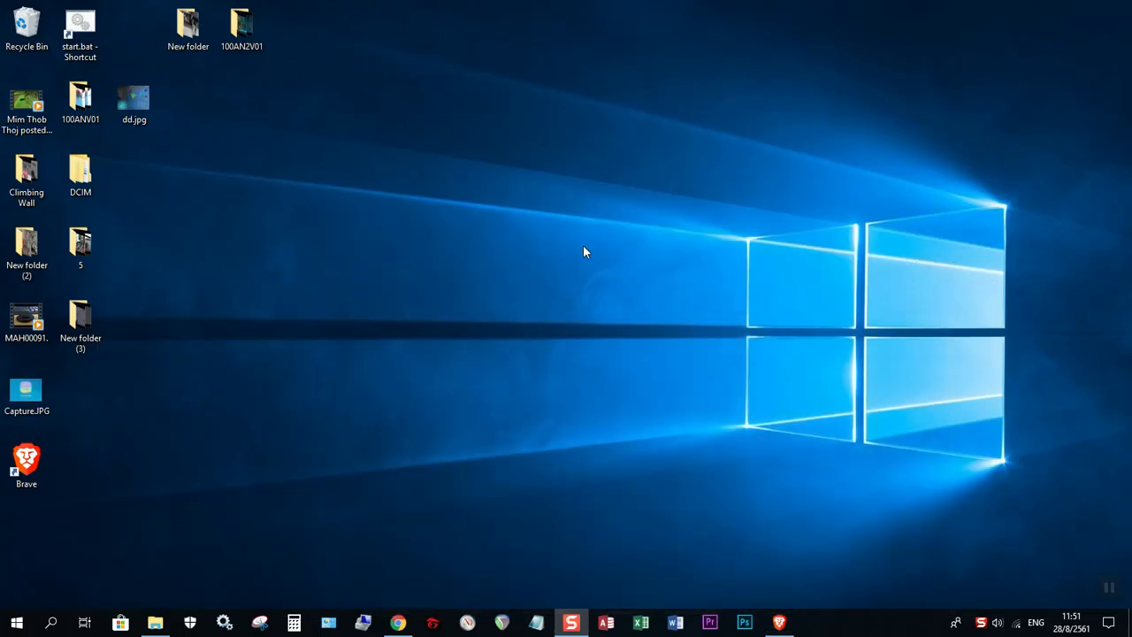